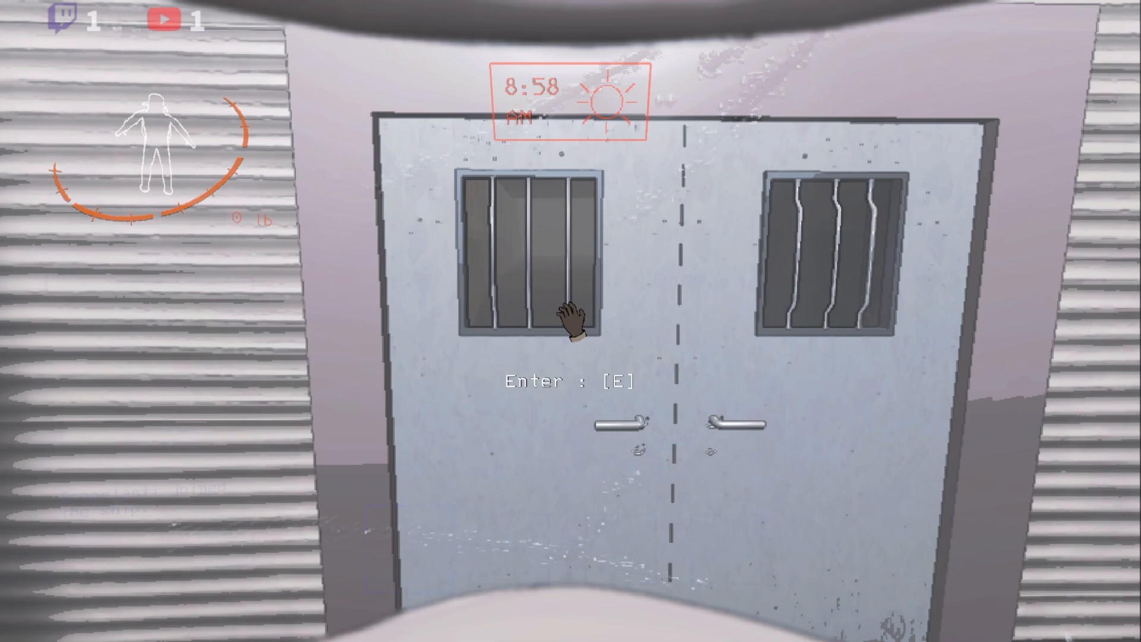
key(e)
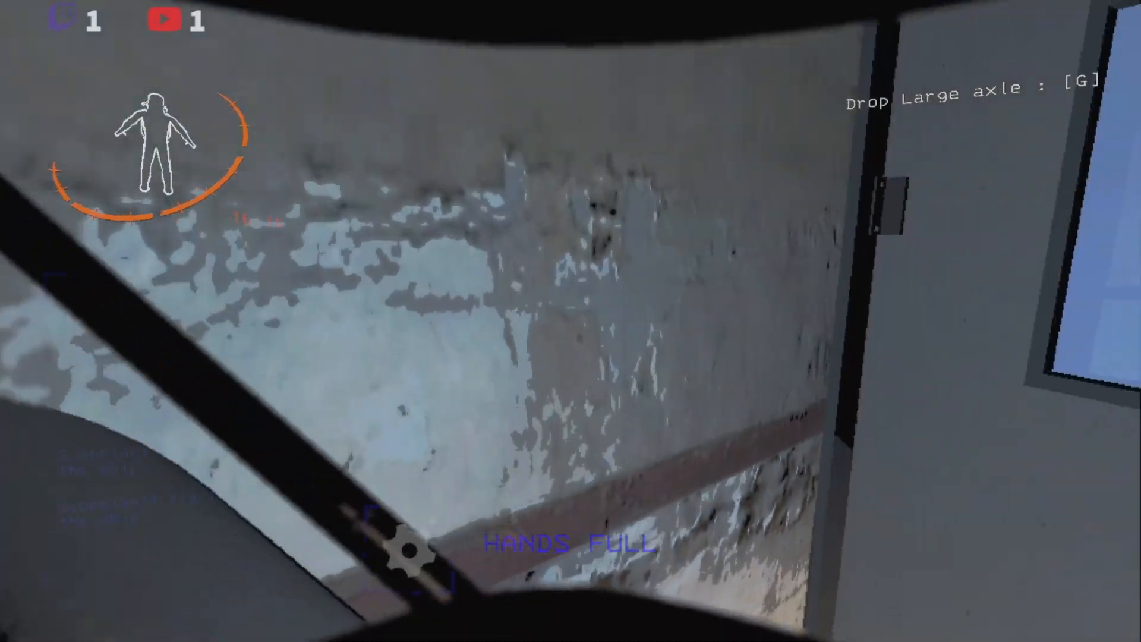
mouse_move(570, 321)
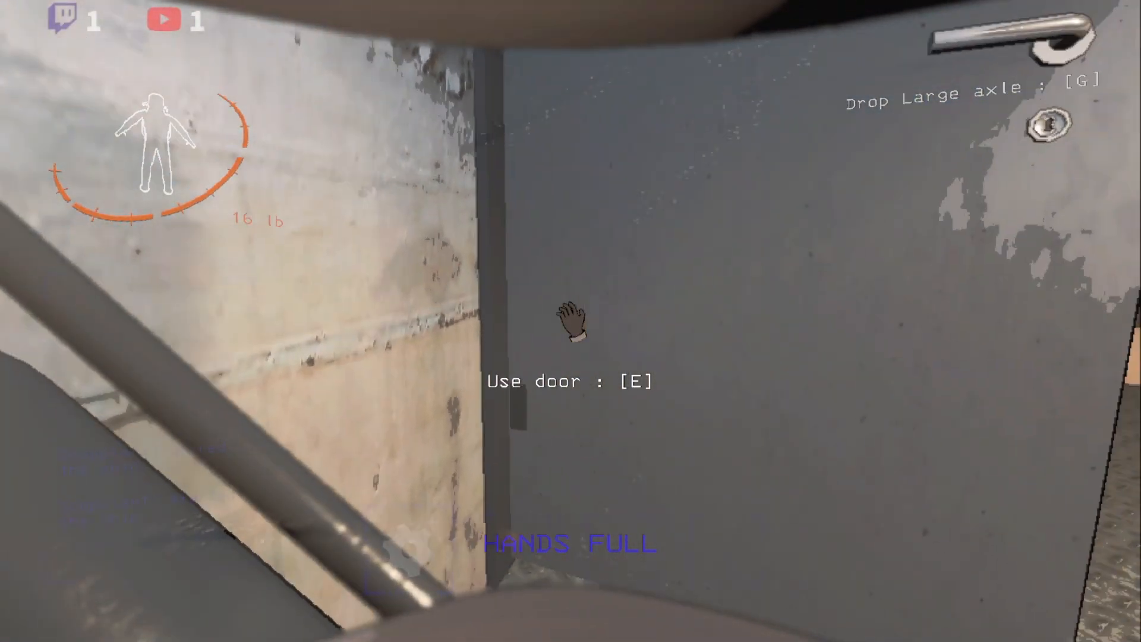
key(e)
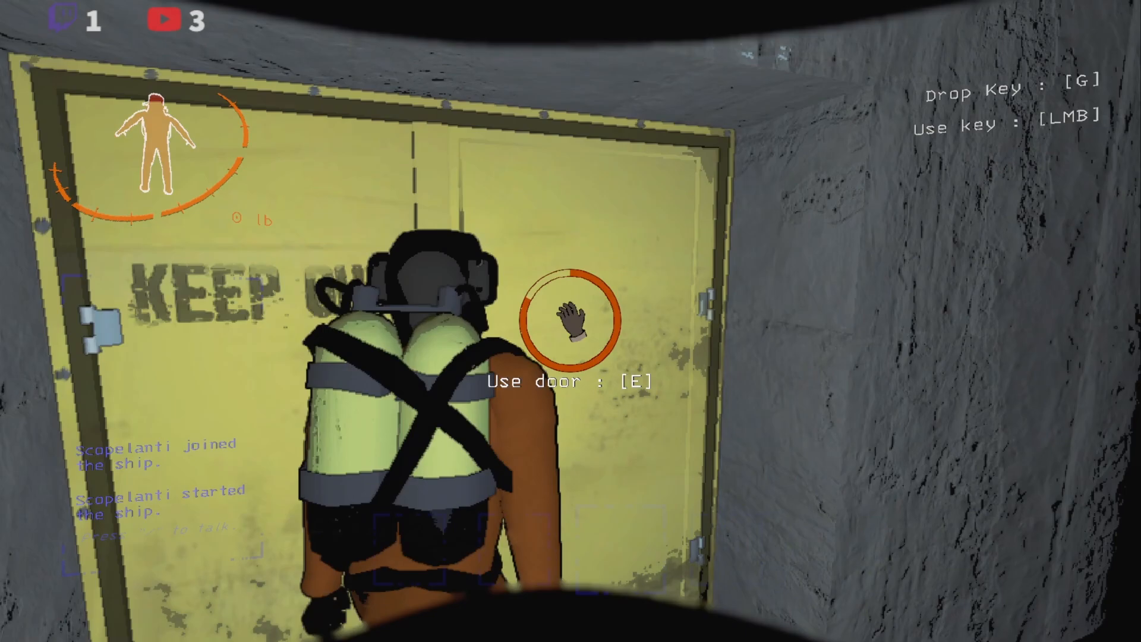
key(e)
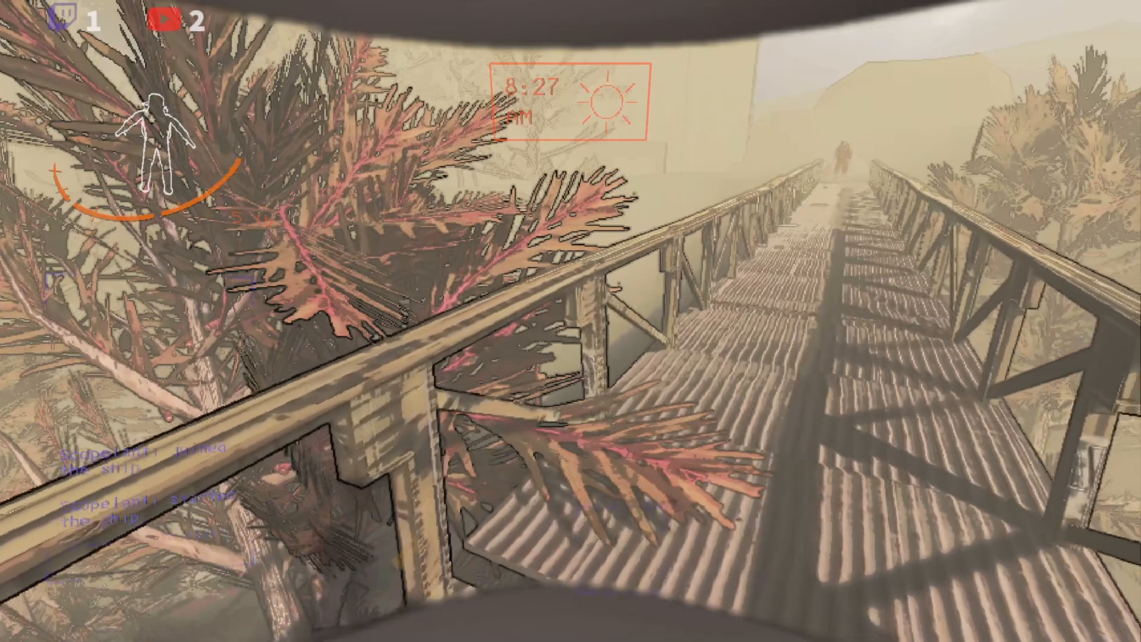
mouse_move(570, 321)
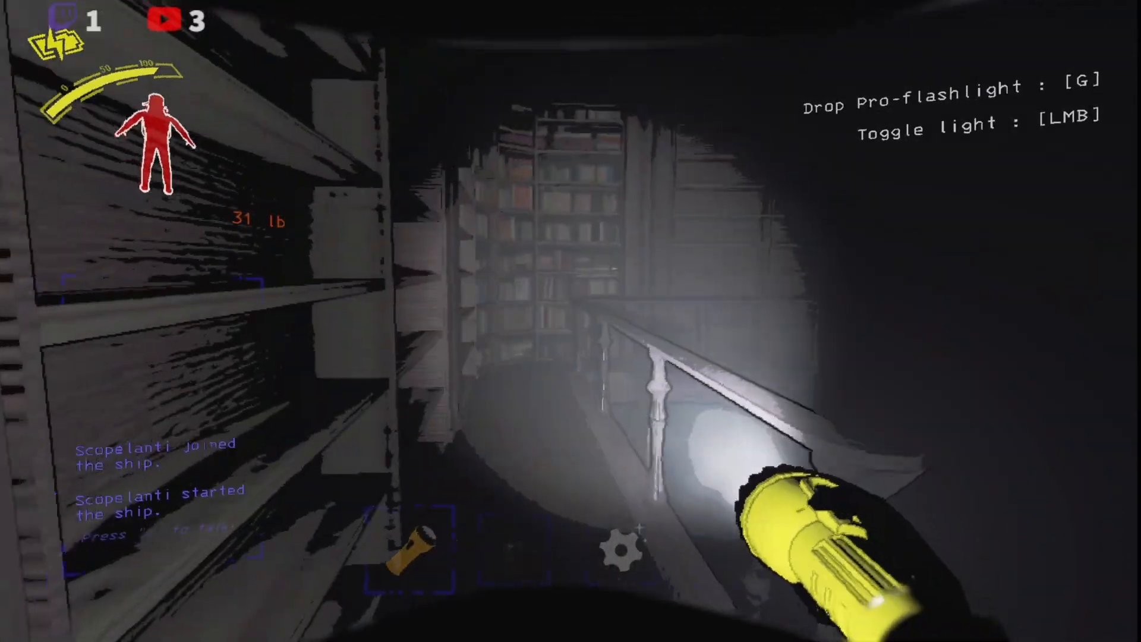
mouse_move(570, 321)
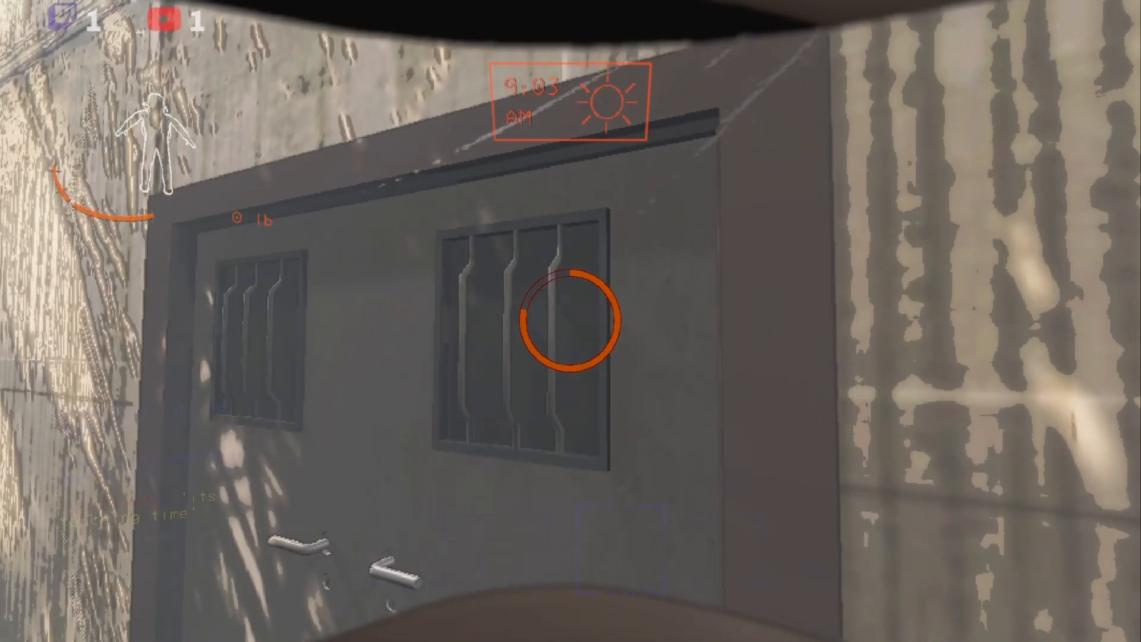
mouse_move(571, 321)
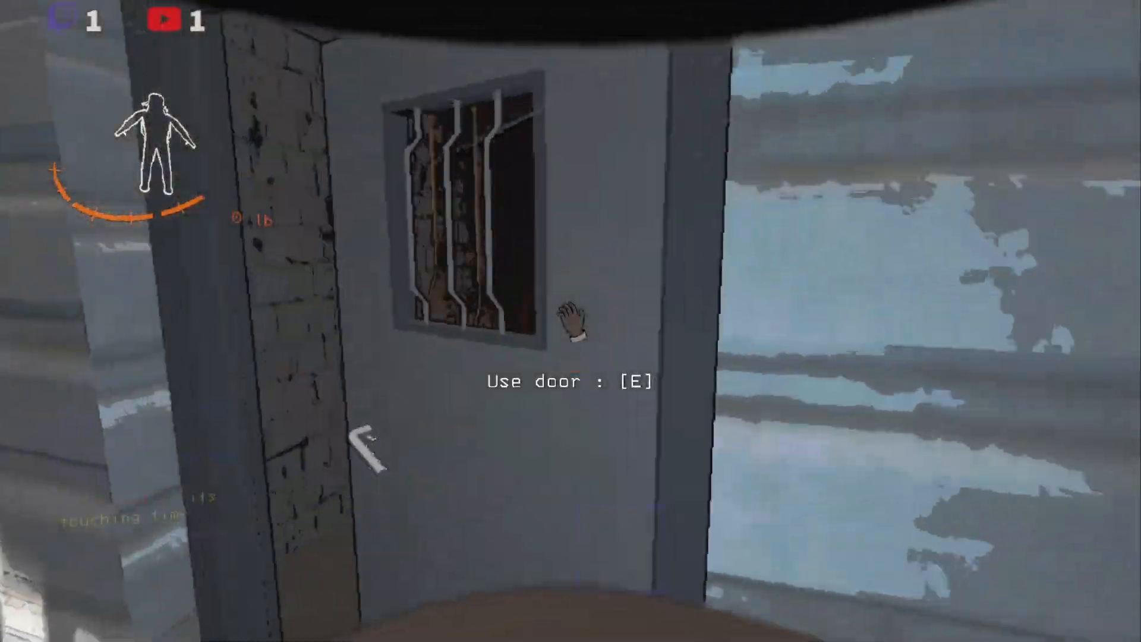
key(e)
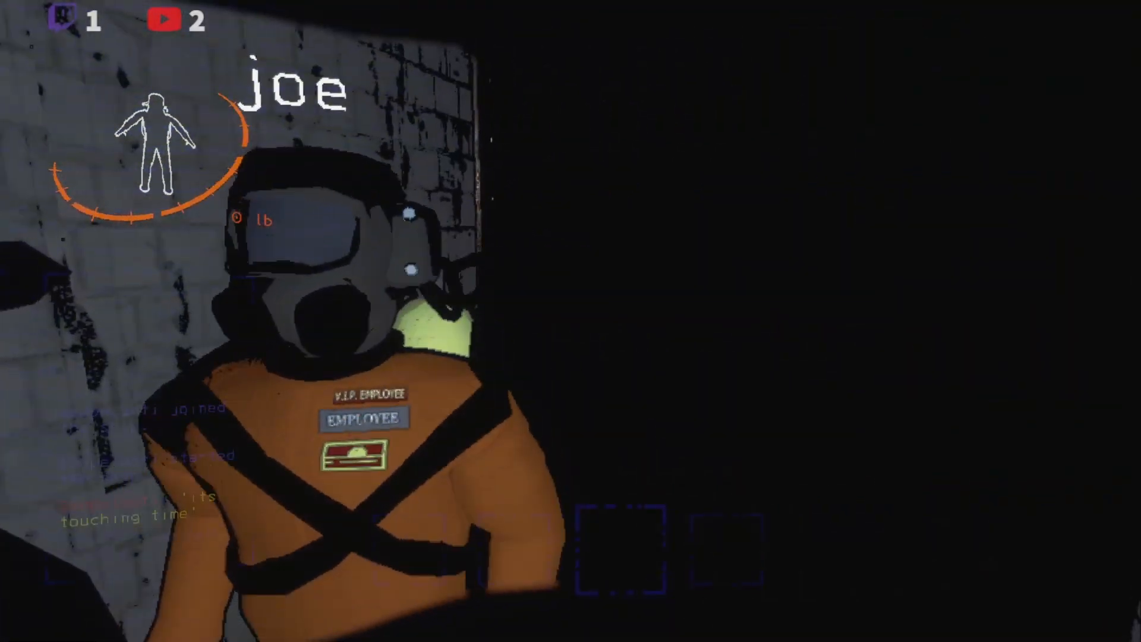
mouse_move(571, 321)
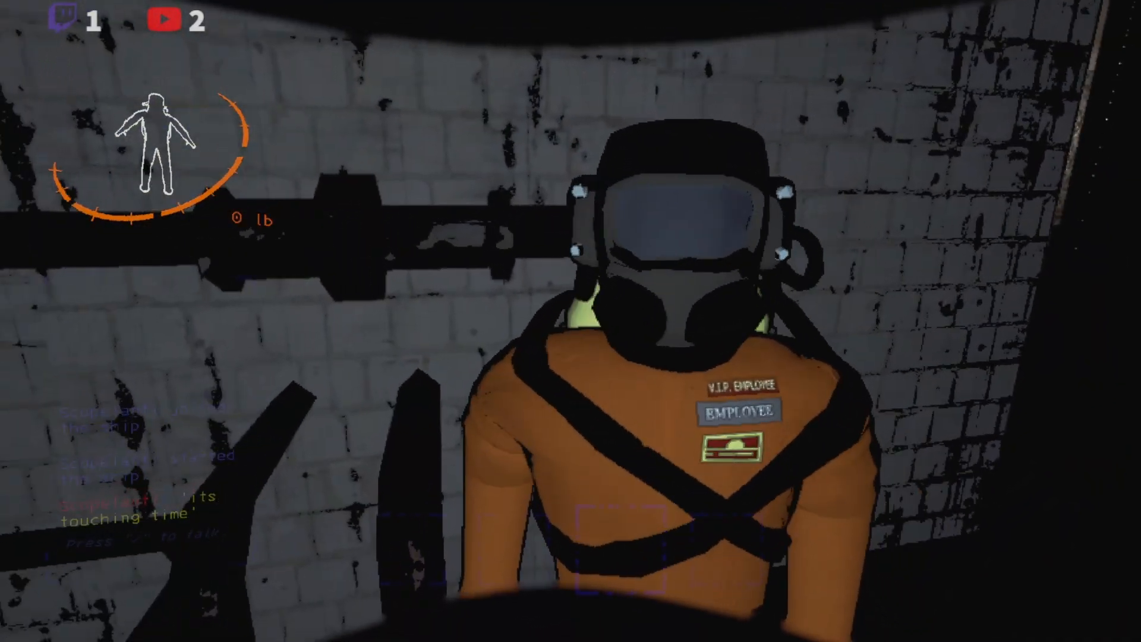